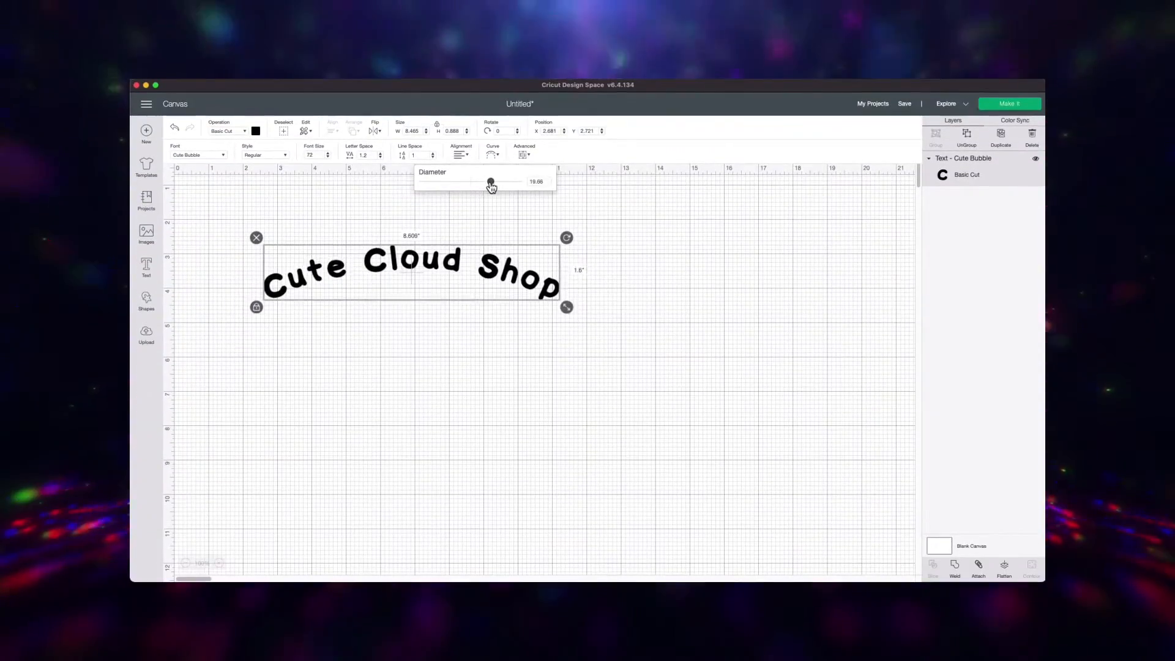
Drag the curve diameter slider to arch 'Cute Cloud Shop' tighter, then deselect it.
{"action": "left_click_drag", "start_coordinate": [490, 183], "coordinate": [500, 183]}
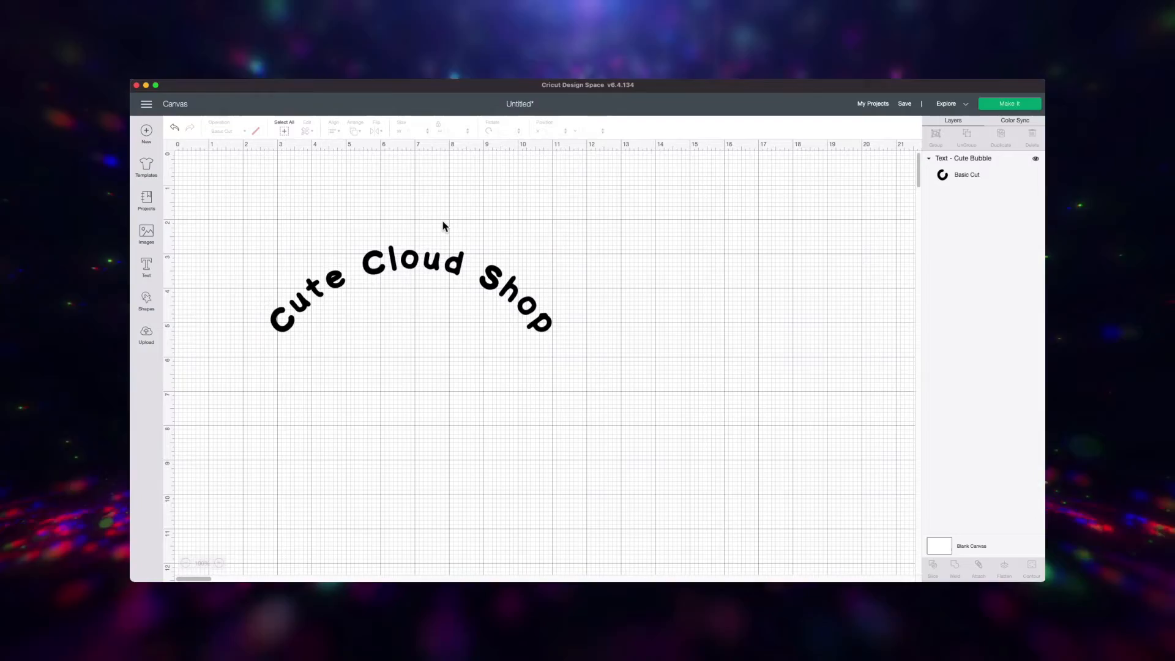
{"action": "left_click", "coordinate": [408, 292]}
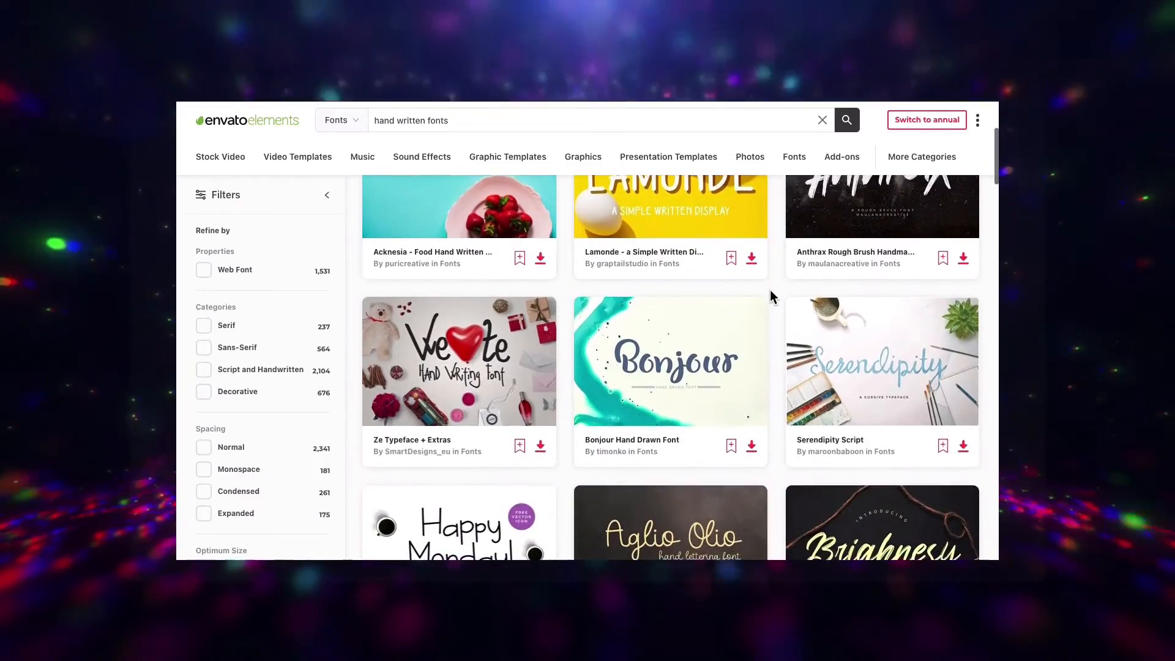
{"action": "scroll", "scroll_direction": "down", "scroll_amount": 3}
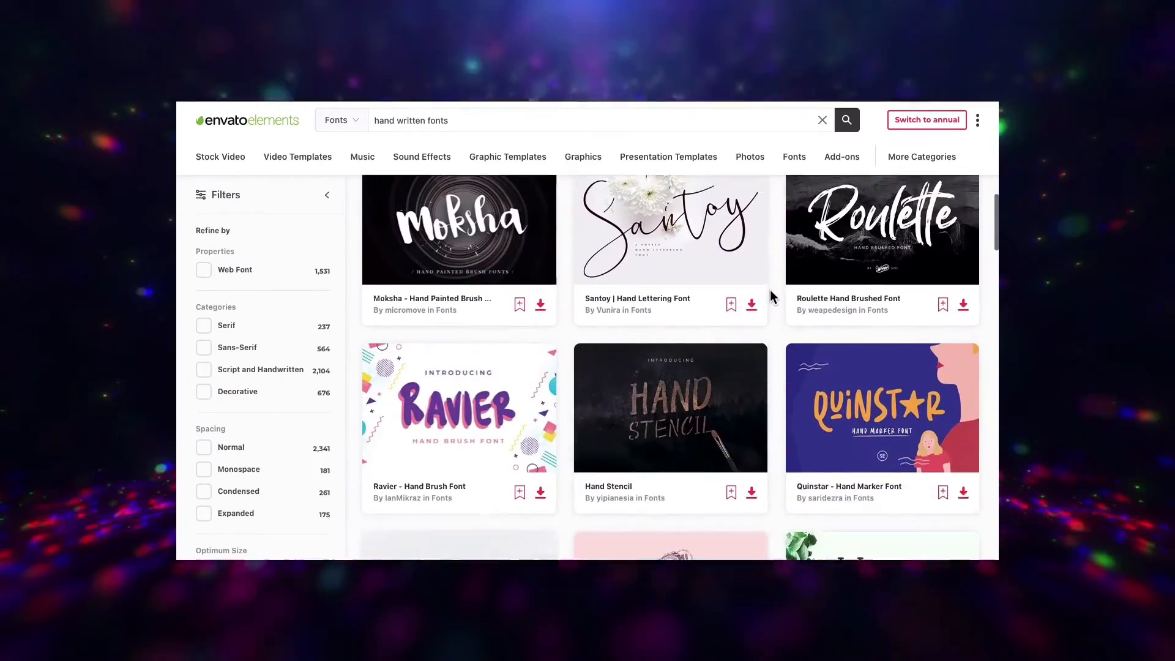
{"action": "scroll", "scroll_direction": "down", "scroll_amount": 3}
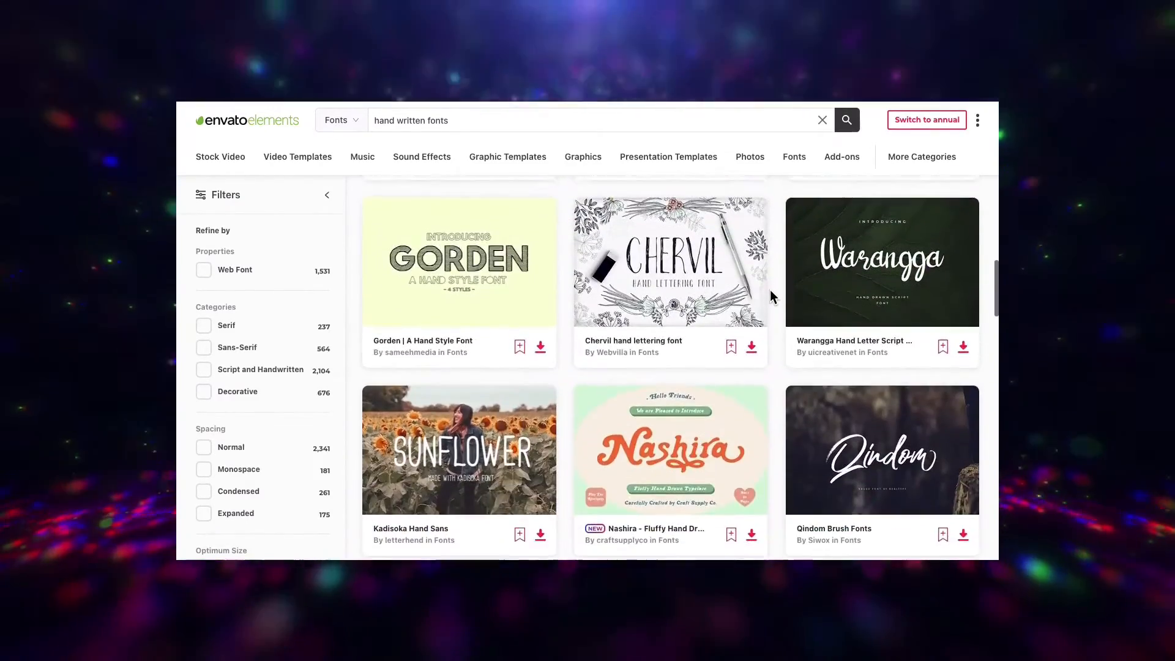
{"action": "scroll", "scroll_direction": "down", "scroll_amount": 3}
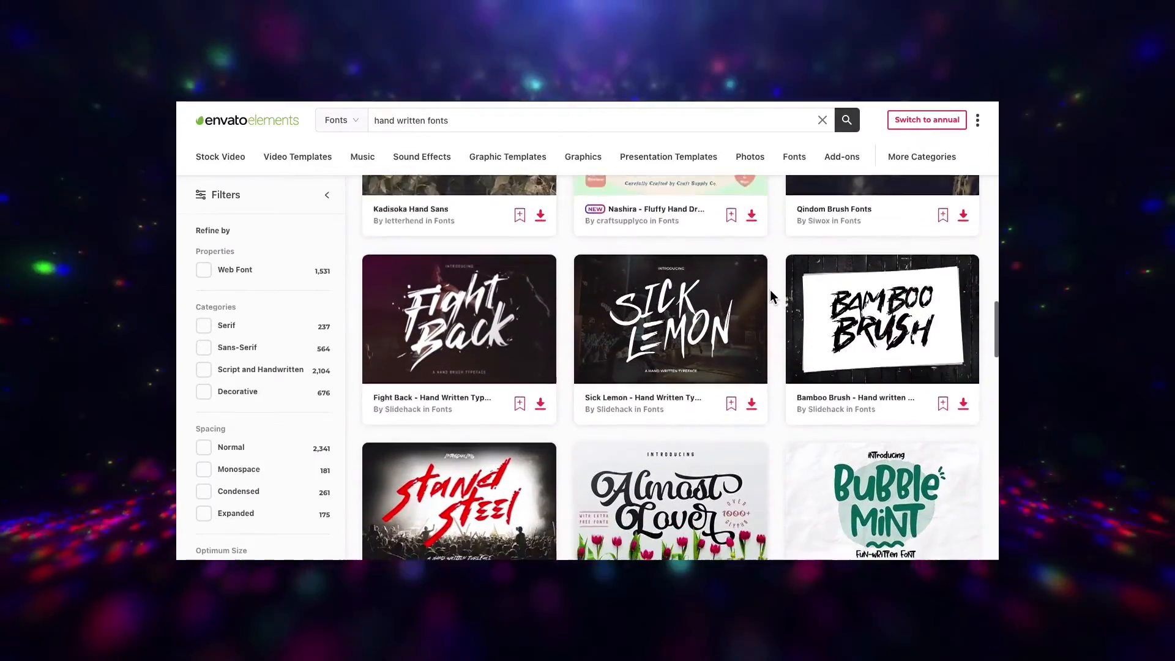
{"action": "scroll", "scroll_direction": "down", "scroll_amount": 3}
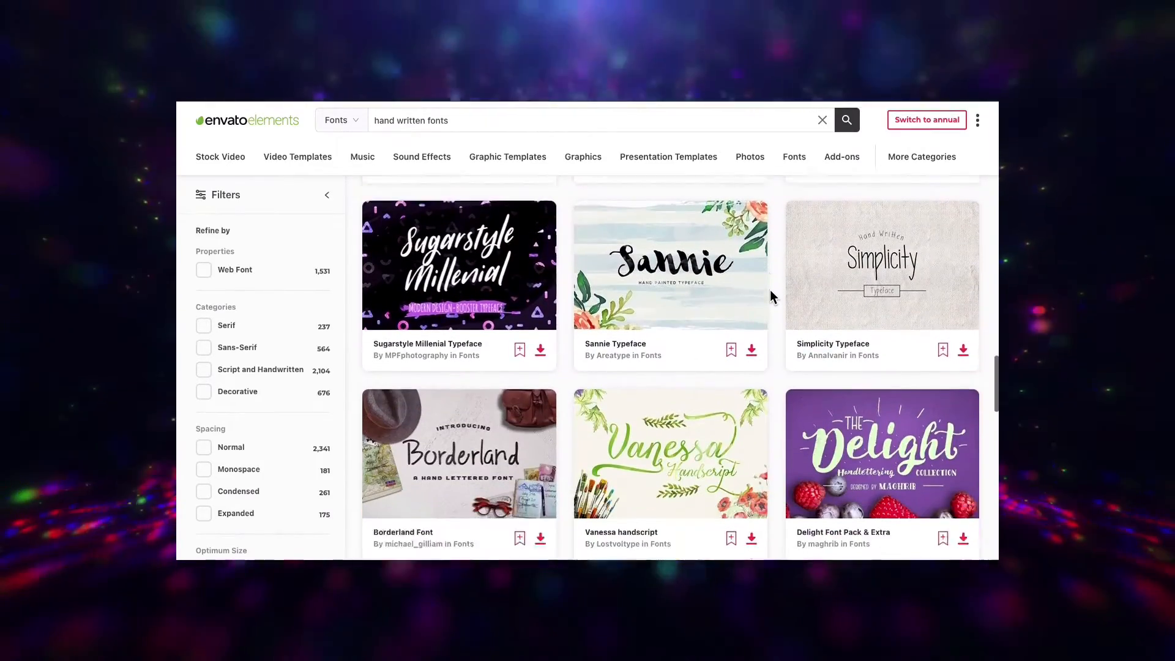
{"action": "scroll", "scroll_direction": "down", "scroll_amount": 3}
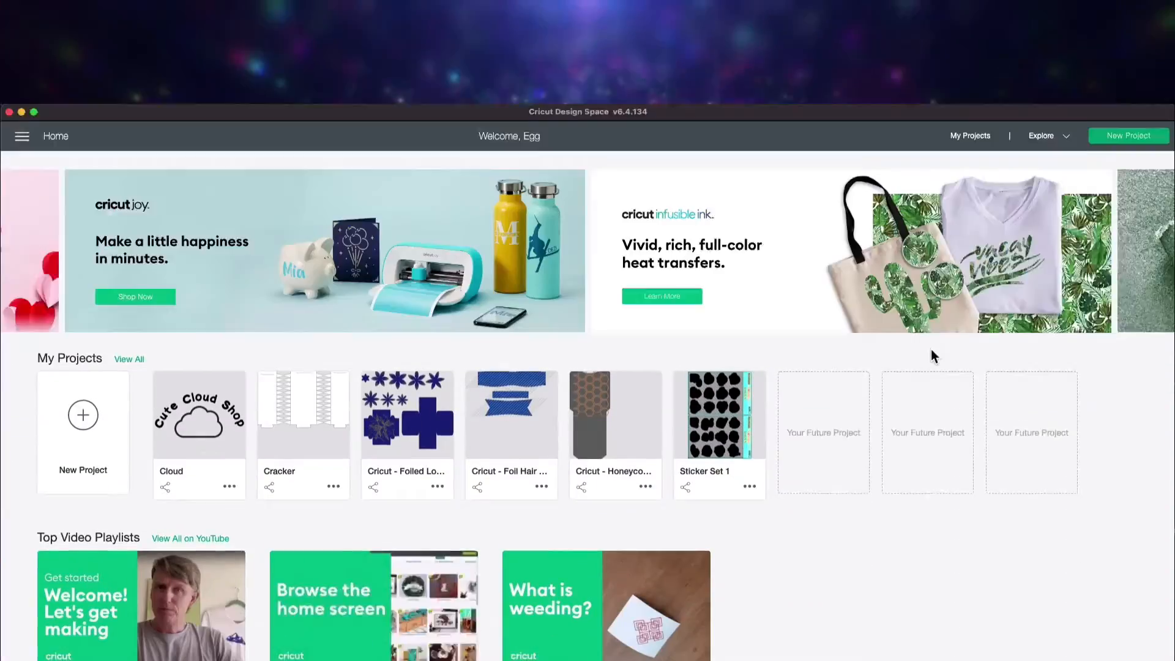
Start a blank, untitled project from the Home screen's New Project button.
{"action": "scroll", "scroll_direction": "down", "scroll_amount": 3}
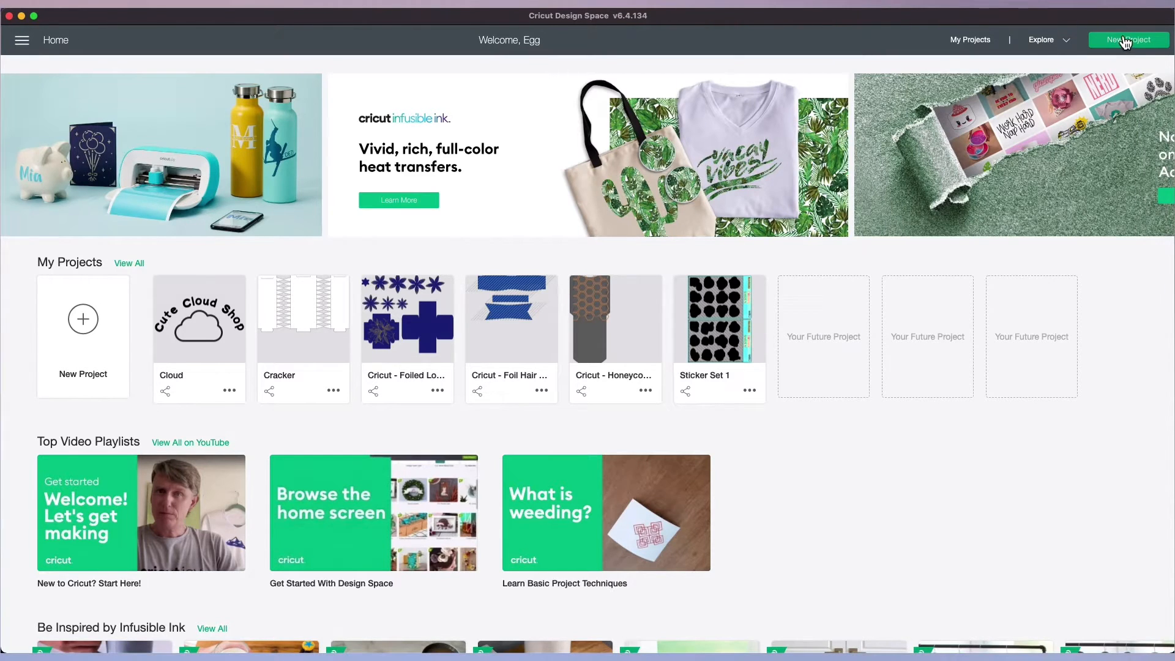
{"action": "left_click", "coordinate": [1128, 39]}
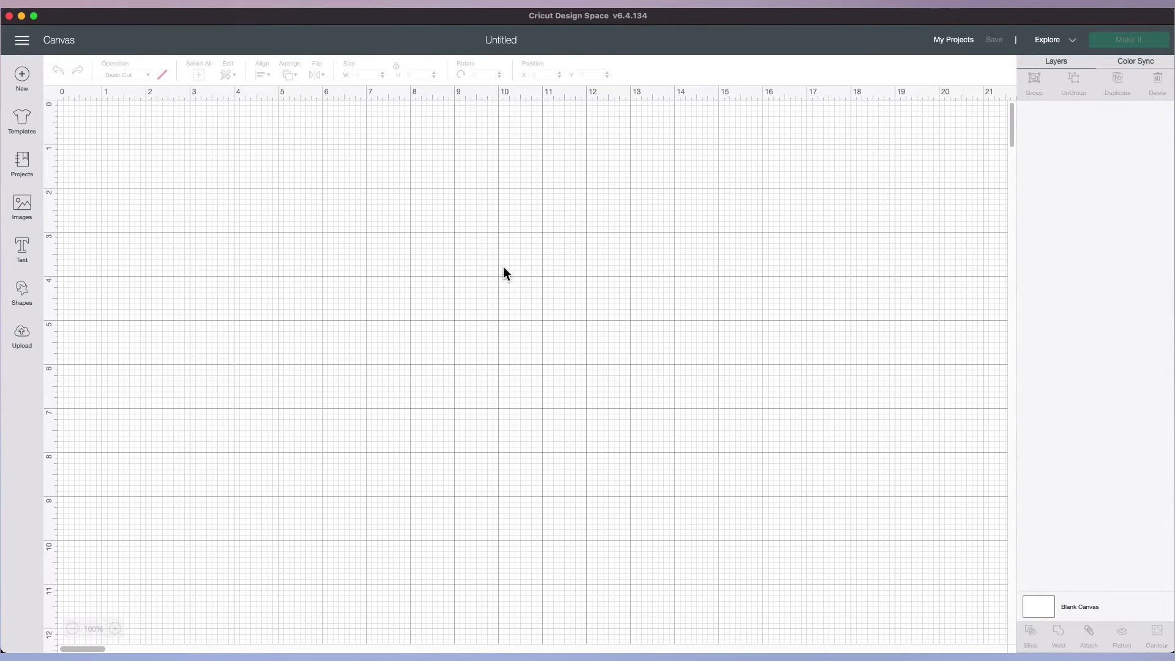
{"action": "mouse_move", "coordinate": [418, 337]}
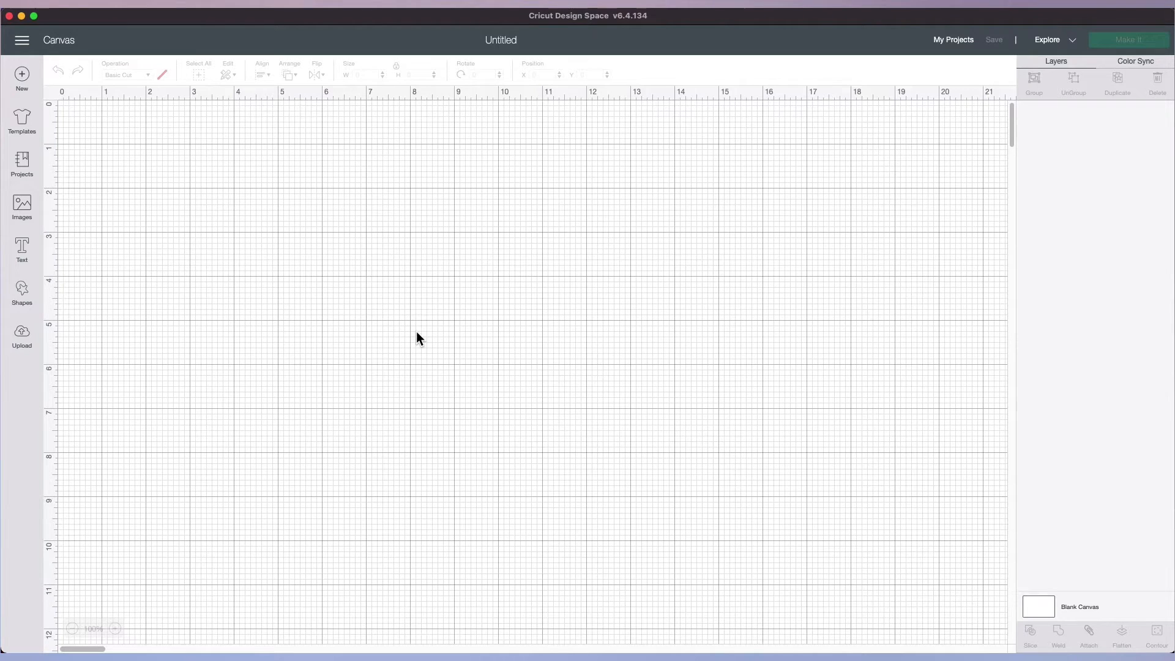
{"action": "mouse_move", "coordinate": [104, 272]}
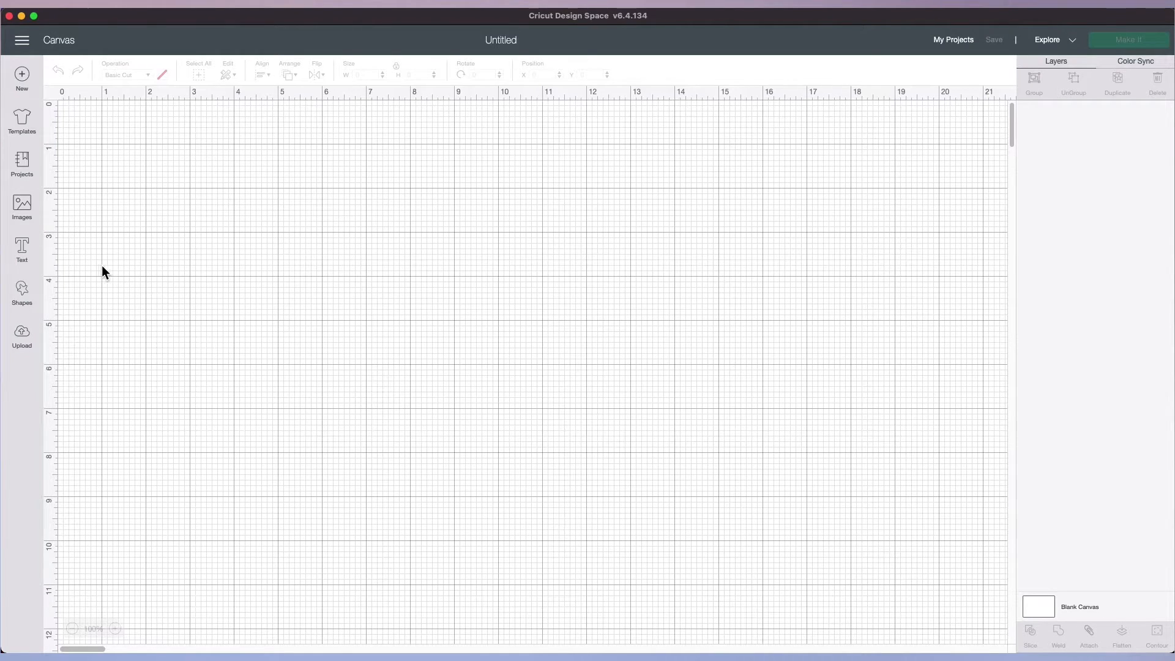
Add a text box reading 'Cute Cloud Shop' to the new canvas.
{"action": "left_click", "coordinate": [22, 247]}
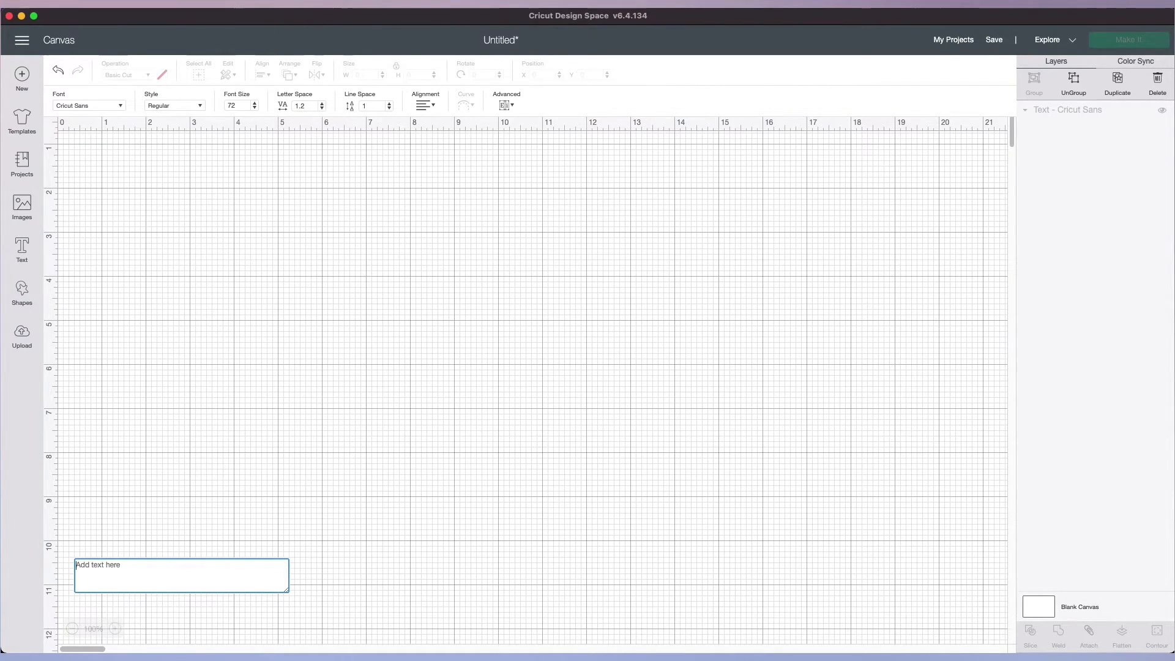
{"action": "type", "text": "Cute Cloud"}
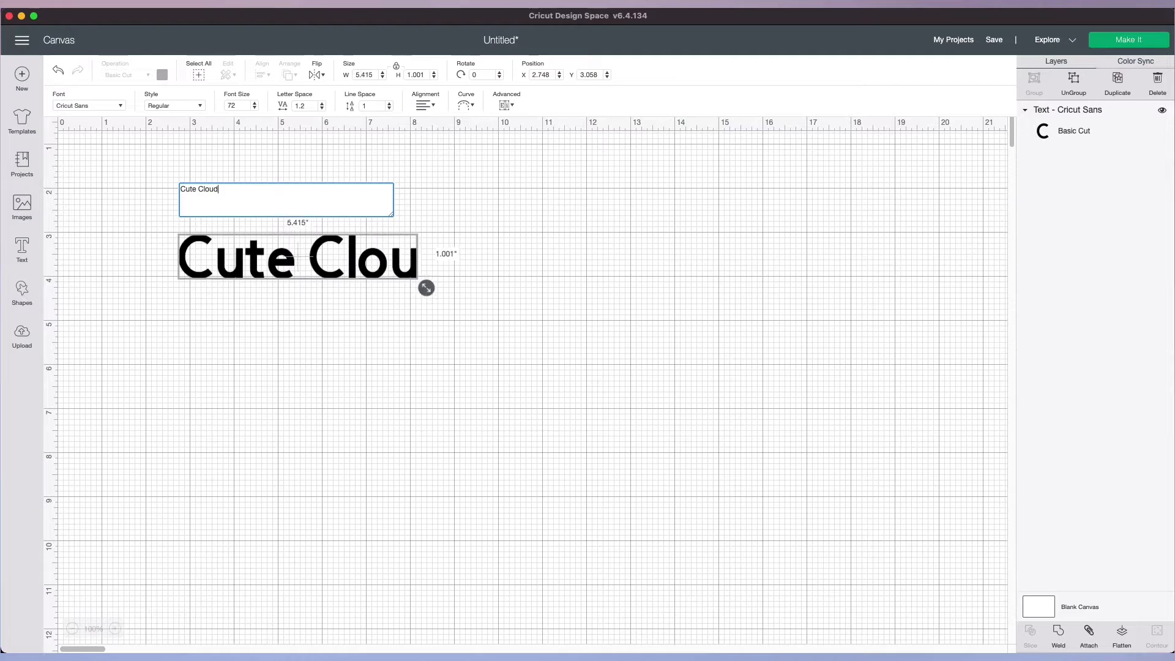
{"action": "type", "text": "Shop"}
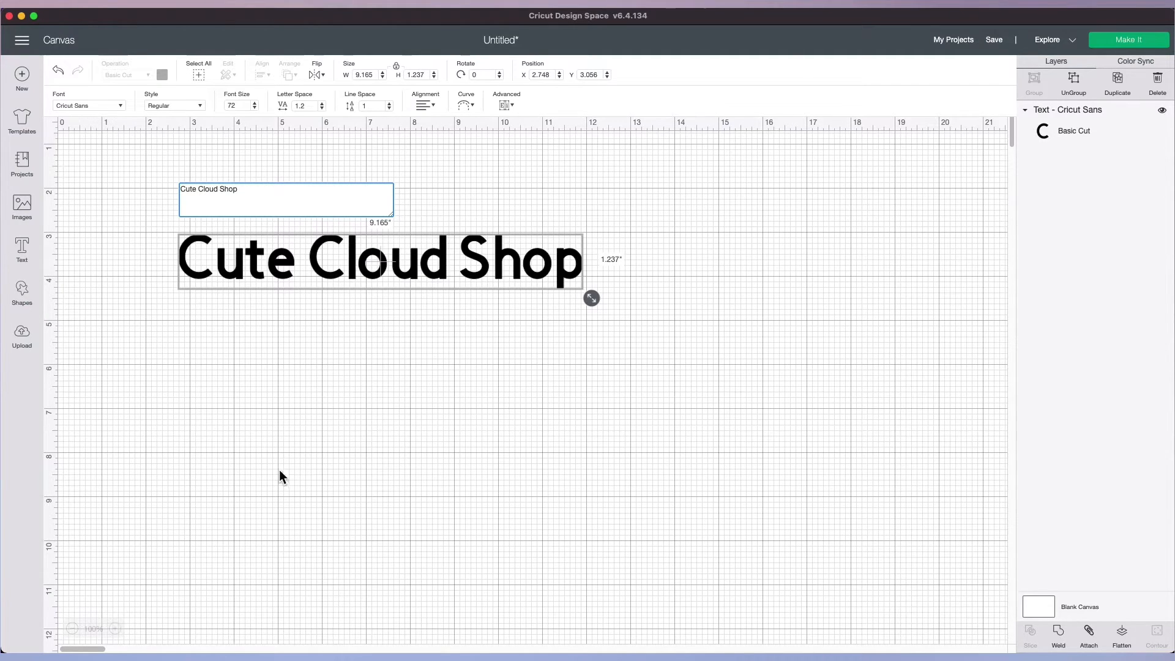
{"action": "left_click", "coordinate": [378, 259]}
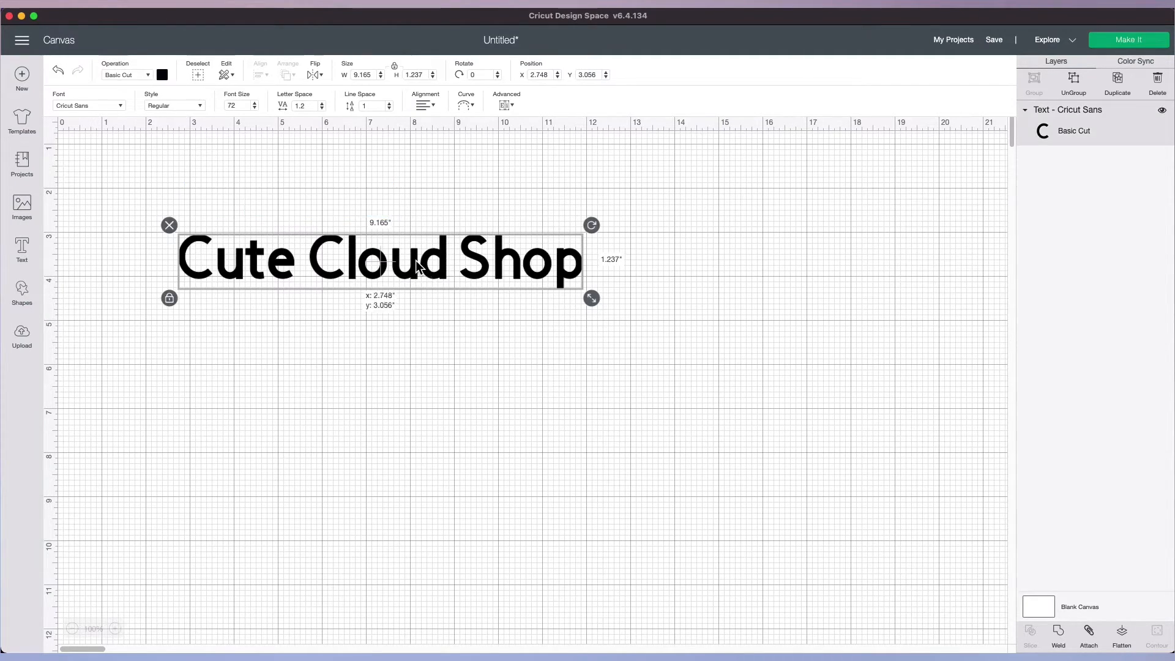
{"action": "mouse_move", "coordinate": [353, 262]}
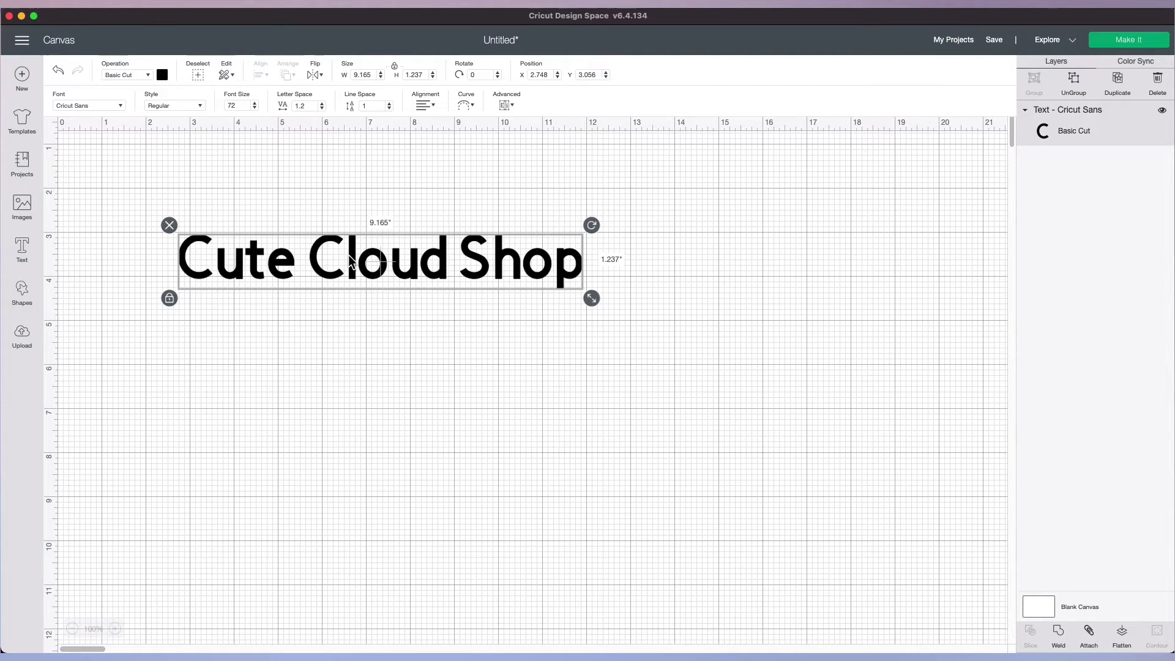
{"action": "mouse_move", "coordinate": [314, 270]}
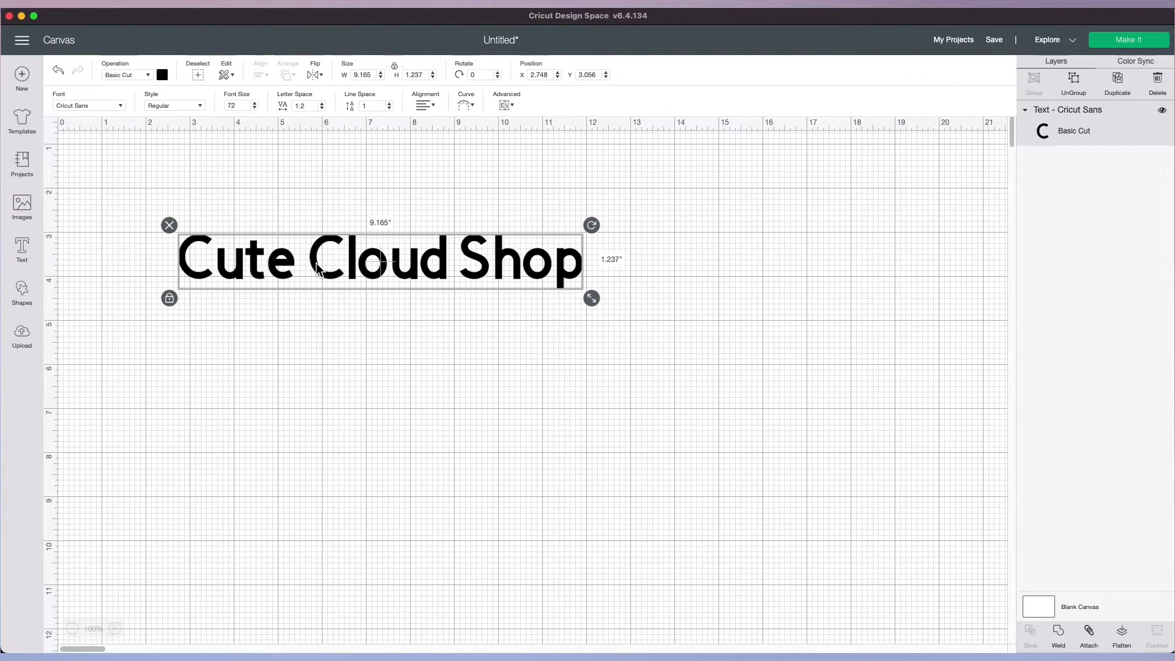
{"action": "mouse_move", "coordinate": [200, 130]}
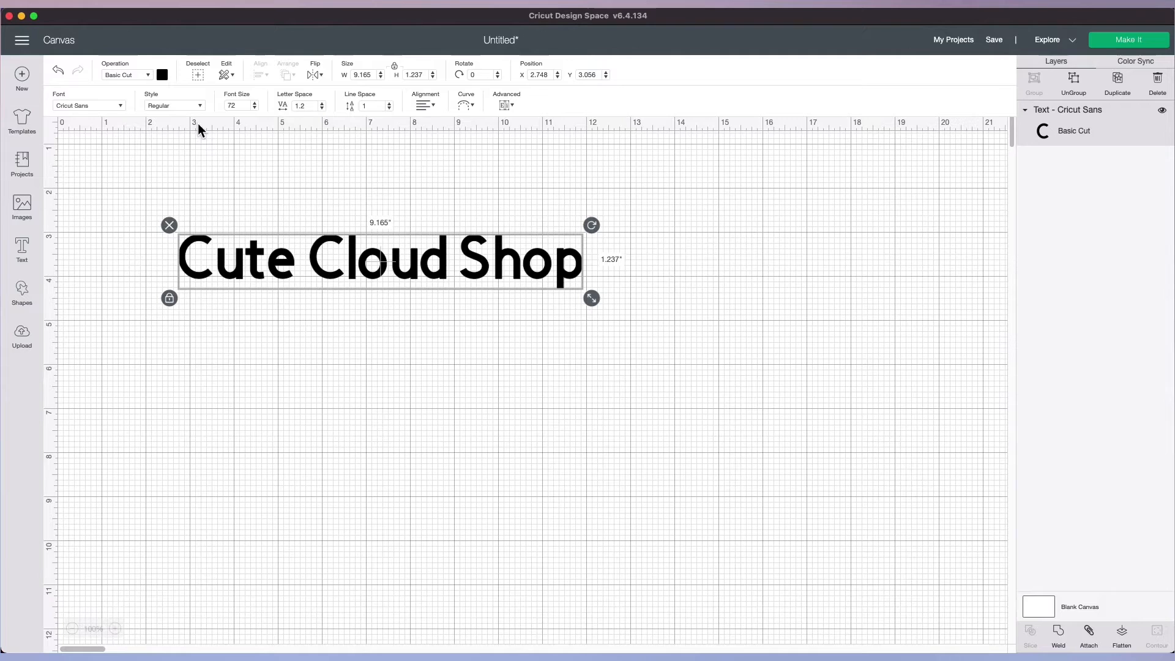
{"action": "mouse_move", "coordinate": [514, 122]}
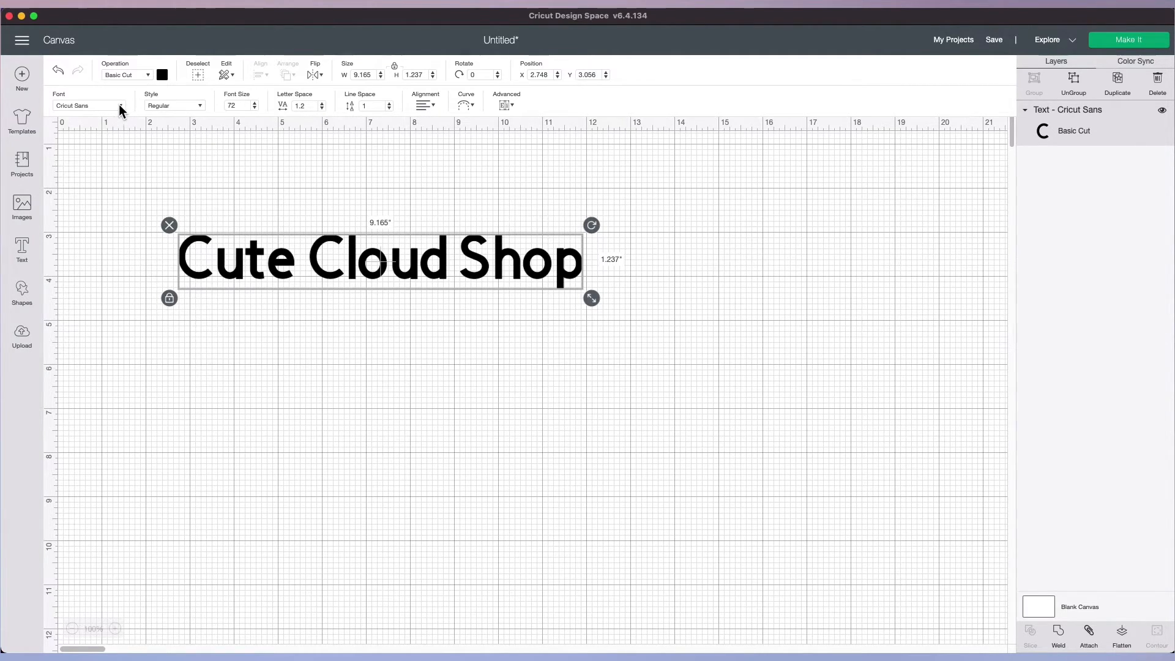
Switch the 'Cute Cloud Shop' text from Cricut Sans to the Cute Bubble font.
{"action": "left_click", "coordinate": [86, 104]}
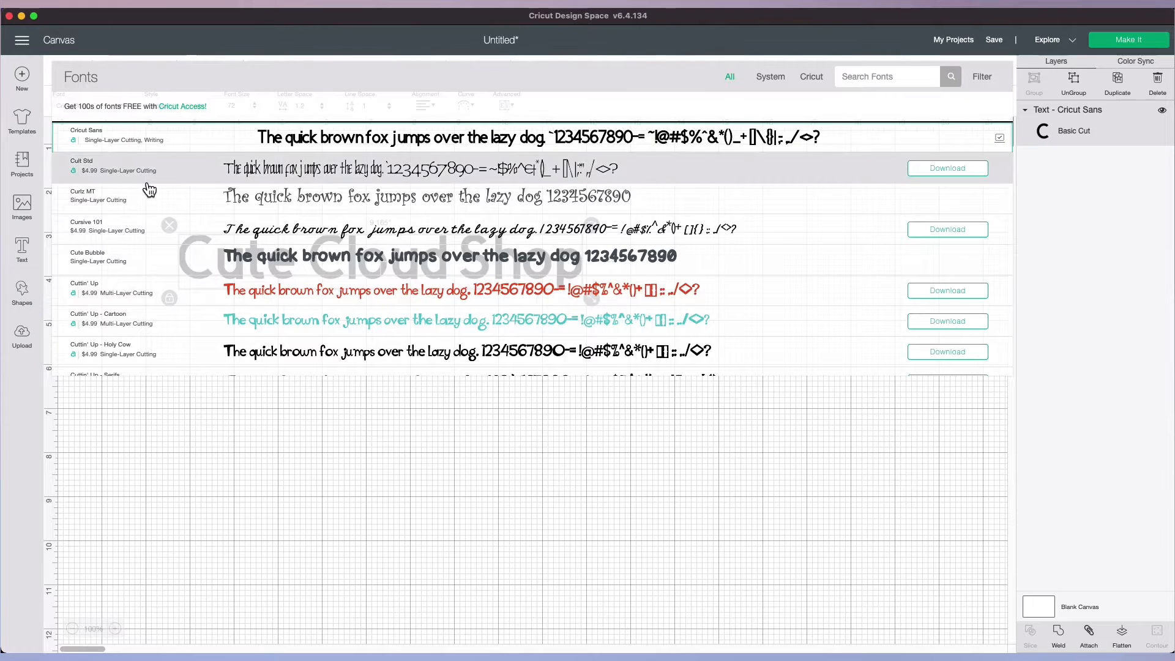
{"action": "mouse_move", "coordinate": [214, 261]}
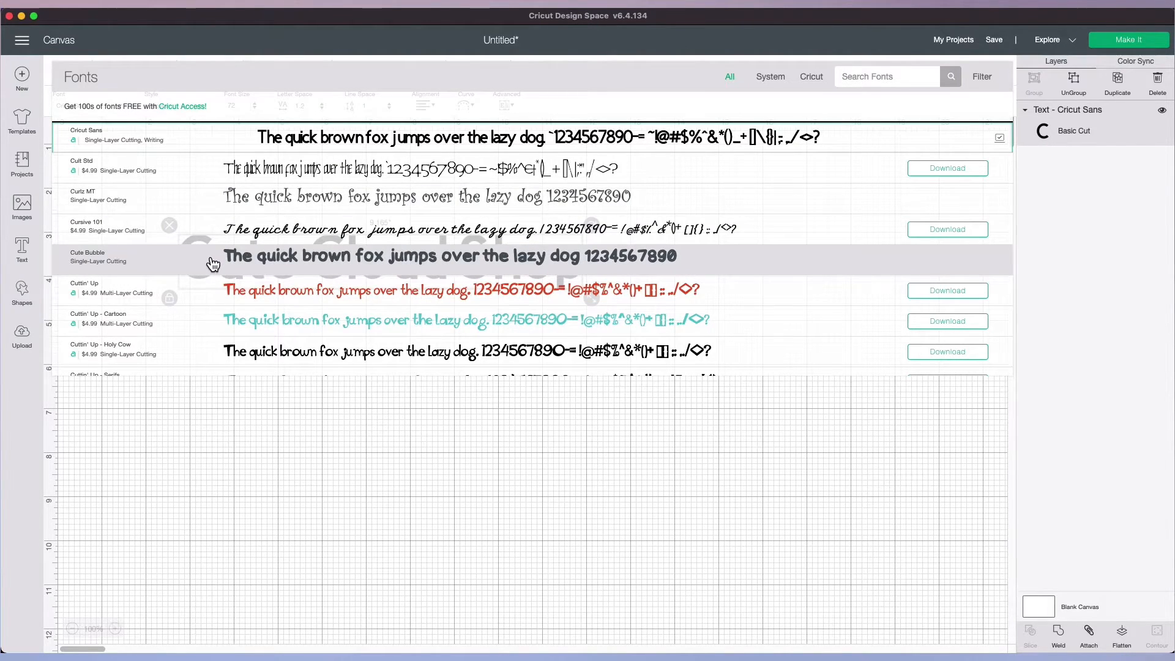
{"action": "left_click", "coordinate": [88, 256]}
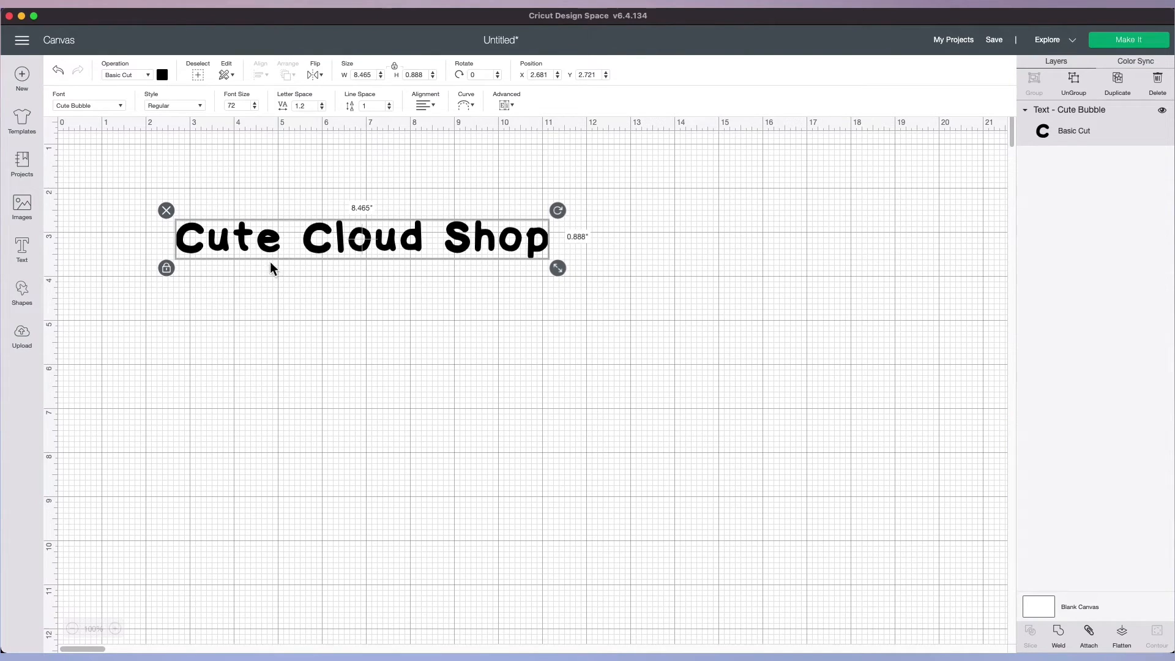
{"action": "mouse_move", "coordinate": [514, 257]}
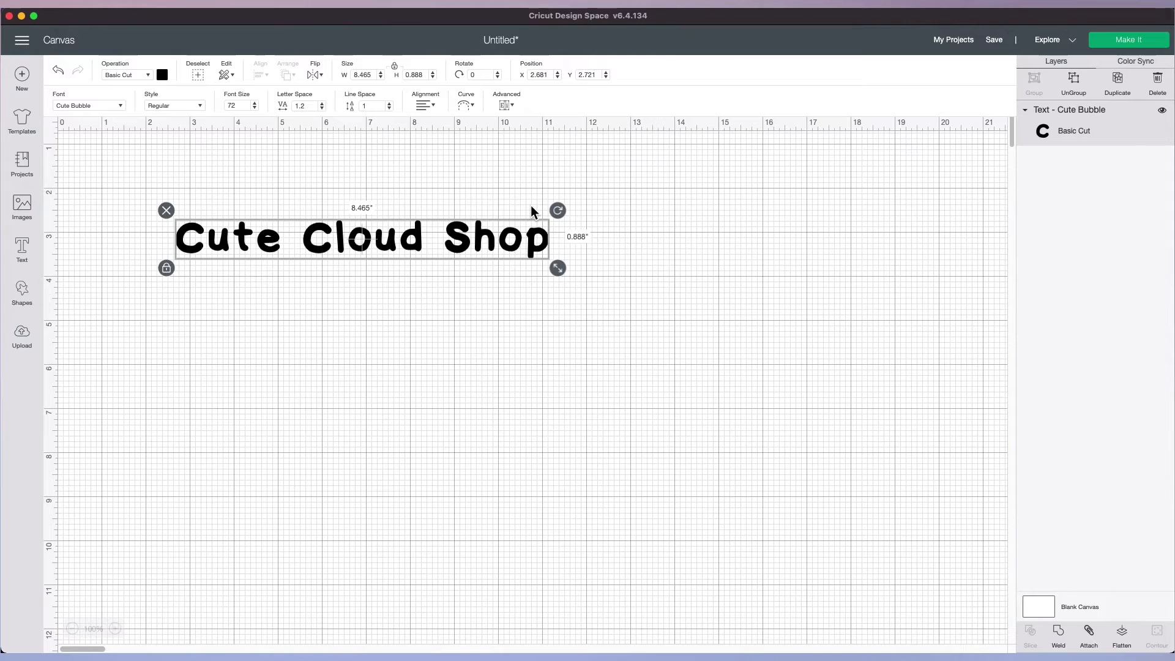
Use the Curve diameter slider to bend 'Cute Cloud Shop' upward into an arch.
{"action": "left_click", "coordinate": [465, 105]}
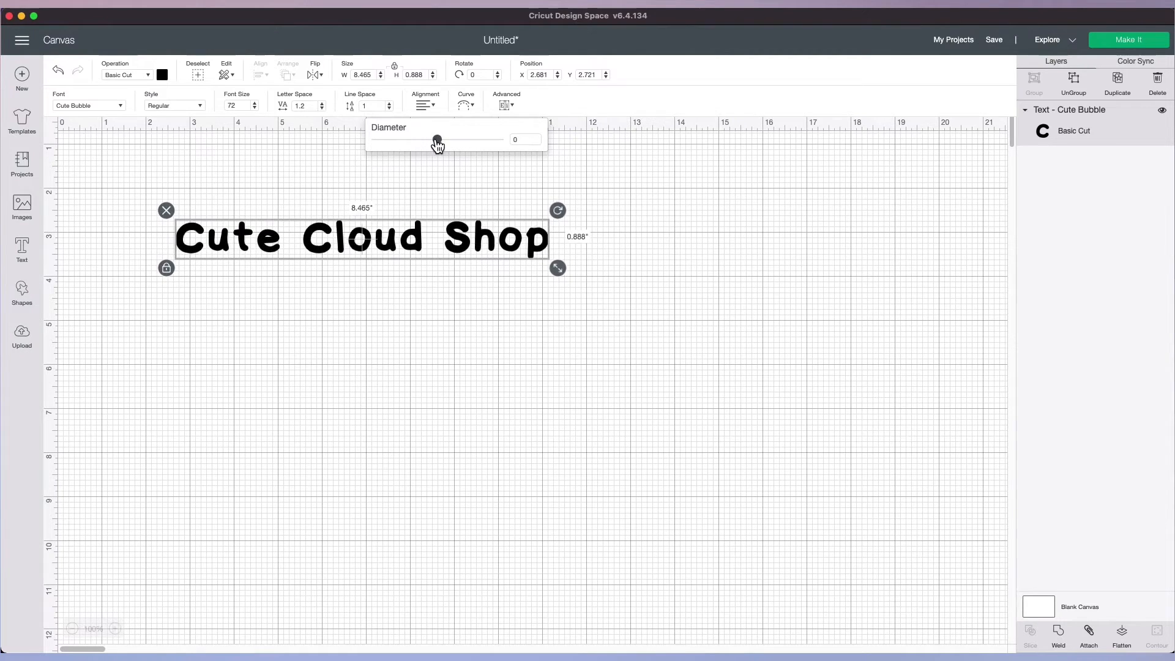
{"action": "left_click_drag", "start_coordinate": [436, 141], "coordinate": [449, 141]}
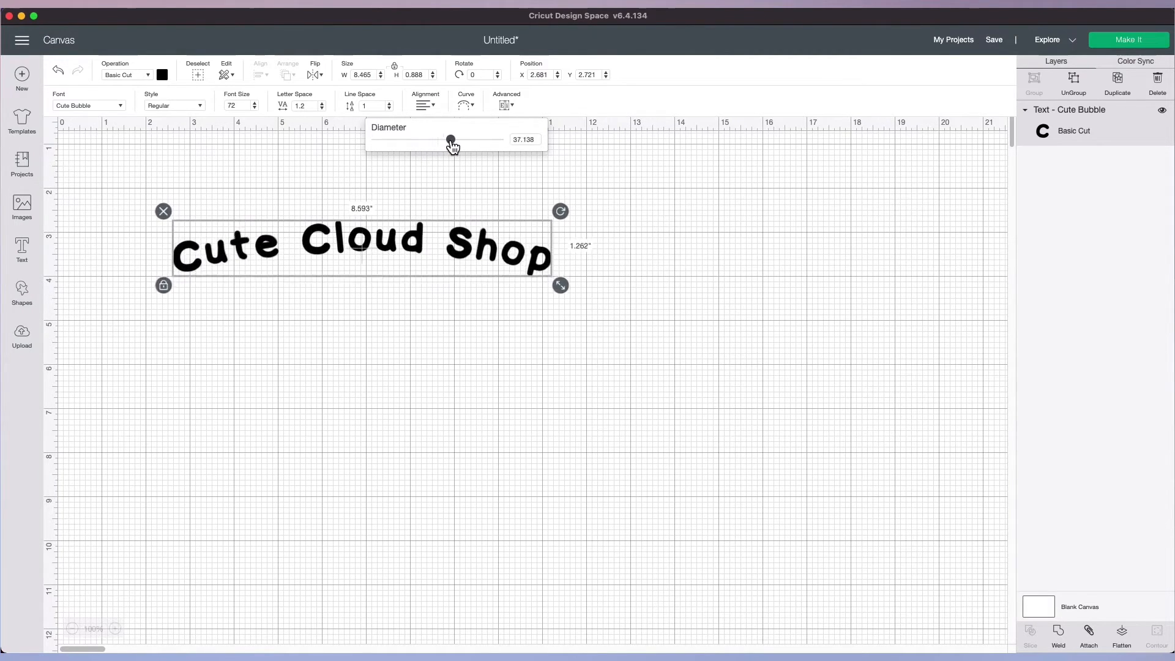
{"action": "left_click_drag", "start_coordinate": [449, 139], "coordinate": [483, 140]}
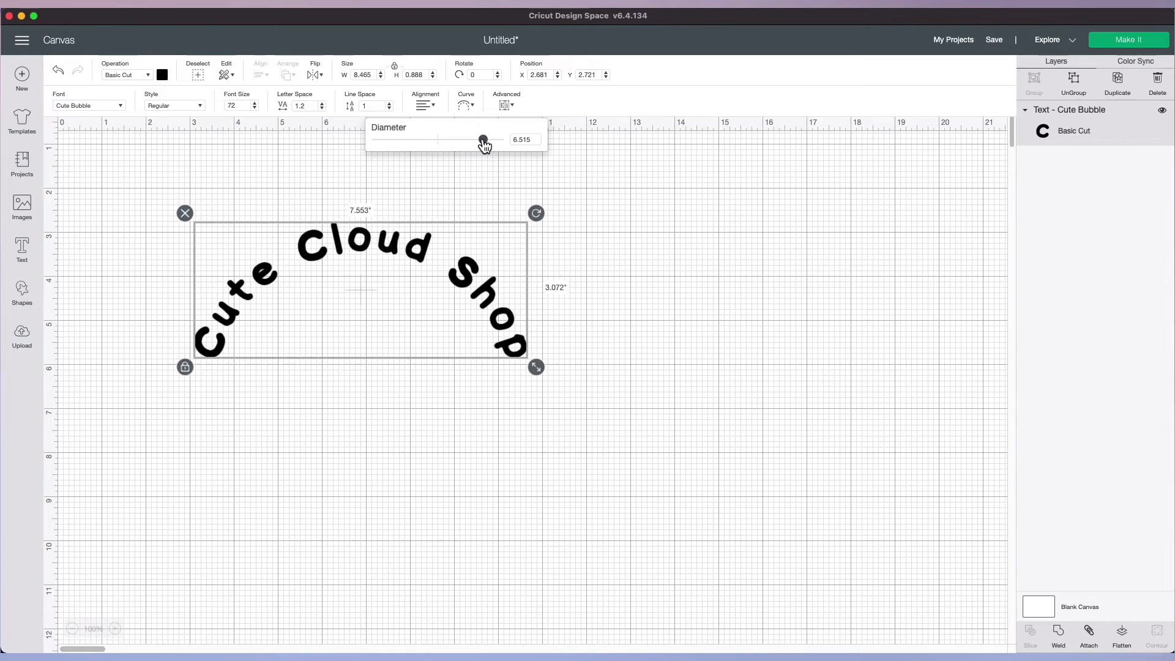
{"action": "left_click_drag", "start_coordinate": [483, 141], "coordinate": [475, 141]}
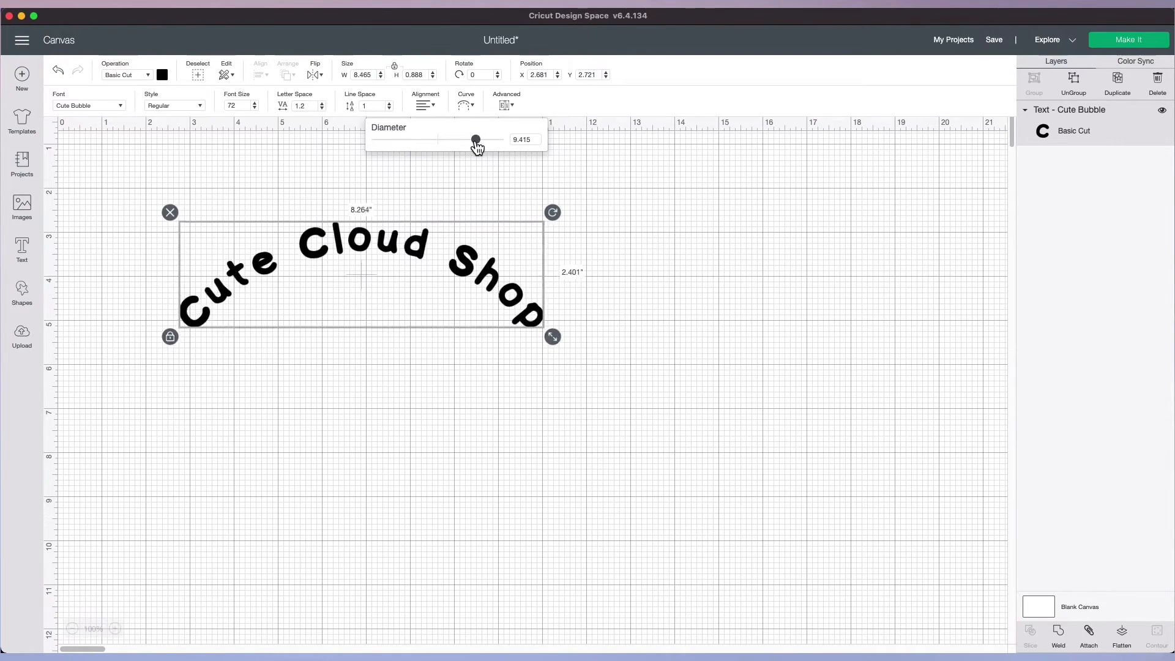
{"action": "left_click_drag", "start_coordinate": [474, 139], "coordinate": [476, 140]}
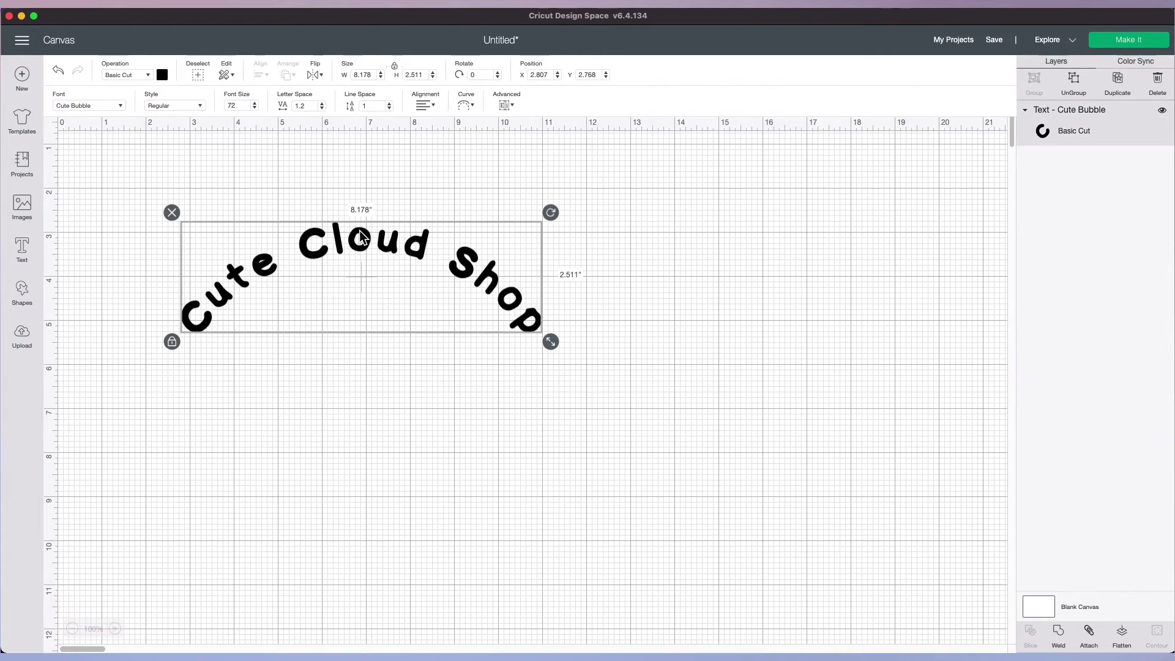
{"action": "mouse_move", "coordinate": [322, 114]}
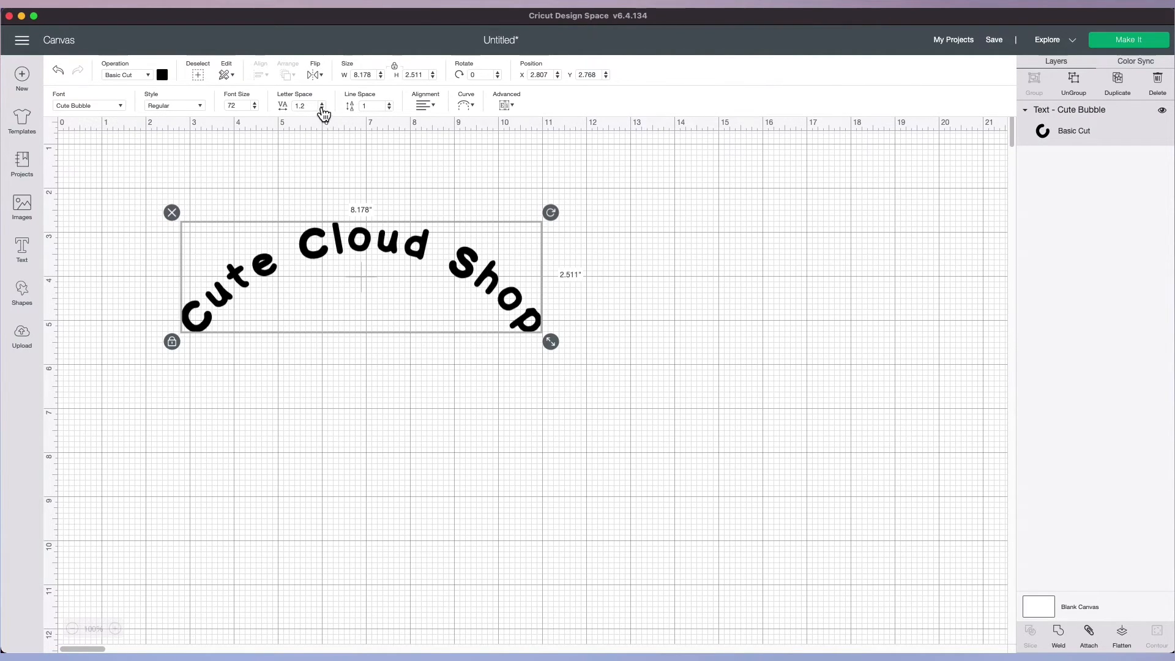
{"action": "mouse_move", "coordinate": [374, 119]}
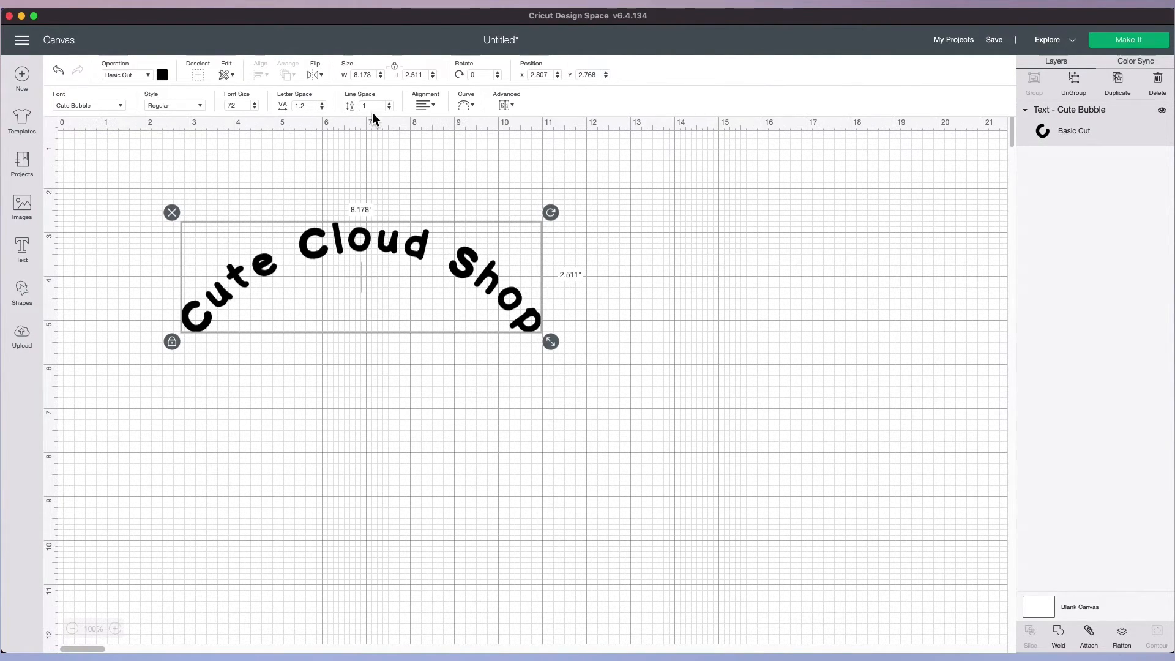
{"action": "mouse_move", "coordinate": [222, 305]}
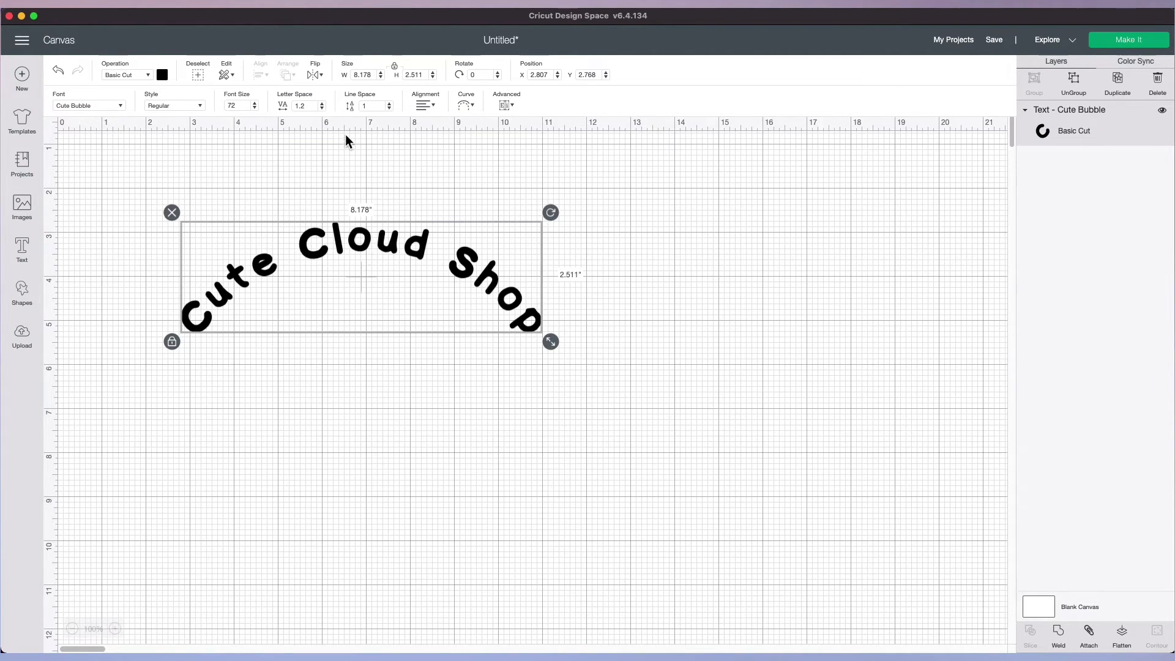
Lower the arched text's letter spacing from 1.2 to 0.3 and rotate it slightly.
{"action": "left_click", "coordinate": [322, 108]}
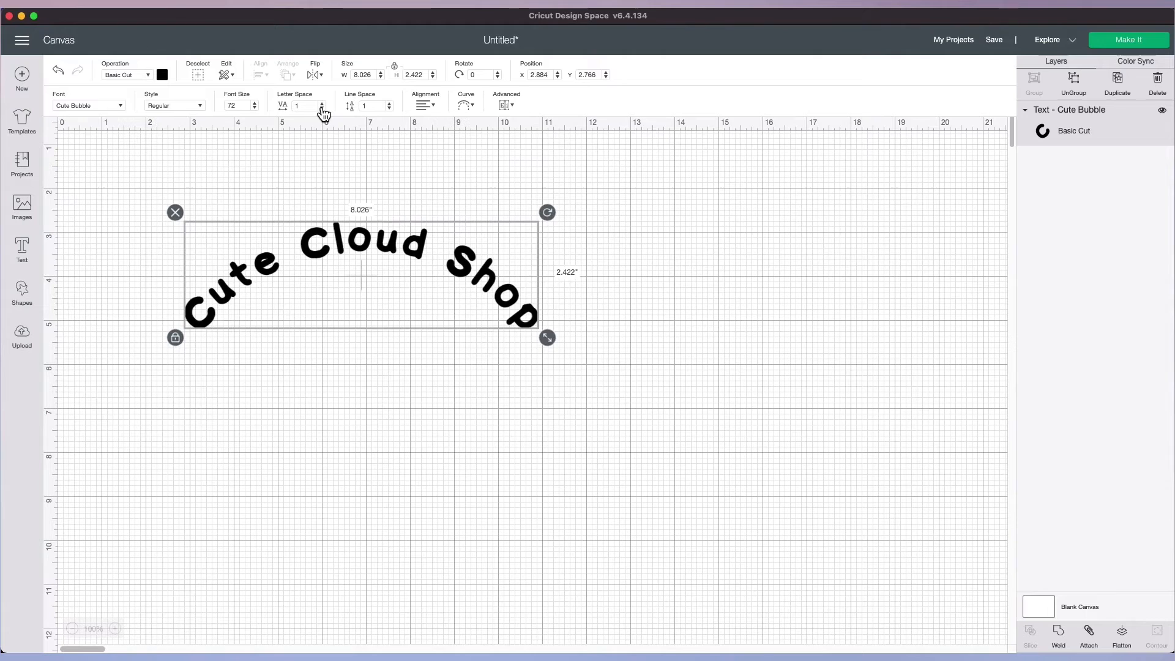
{"action": "left_click", "coordinate": [322, 107]}
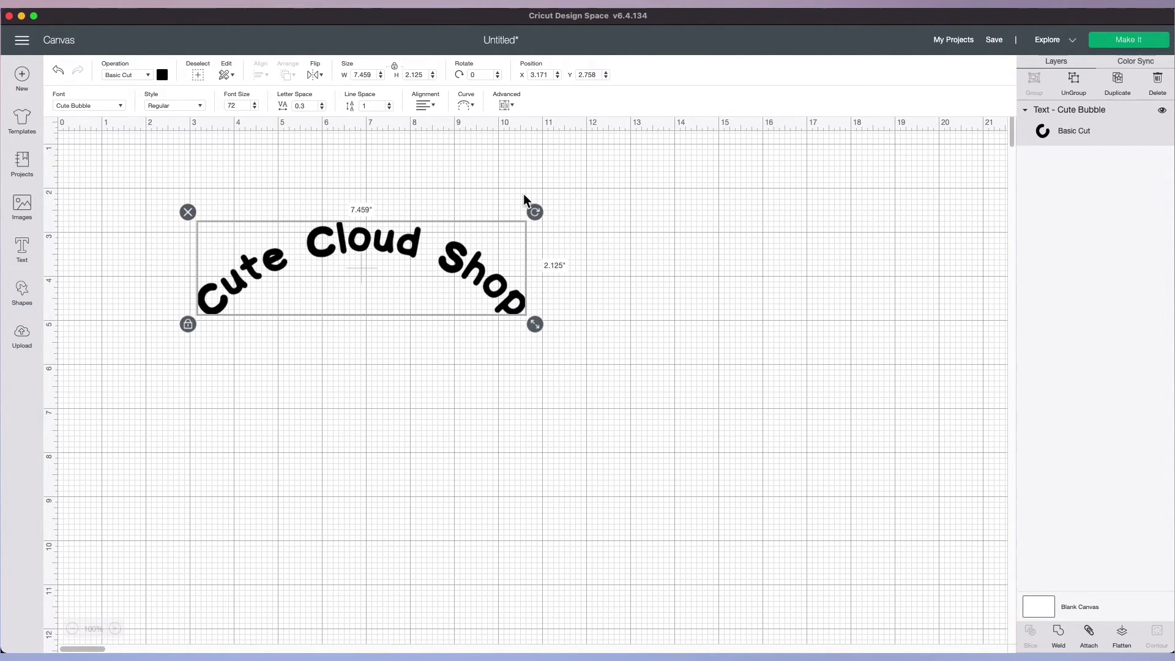
{"action": "left_click_drag", "start_coordinate": [534, 211], "coordinate": [544, 247]}
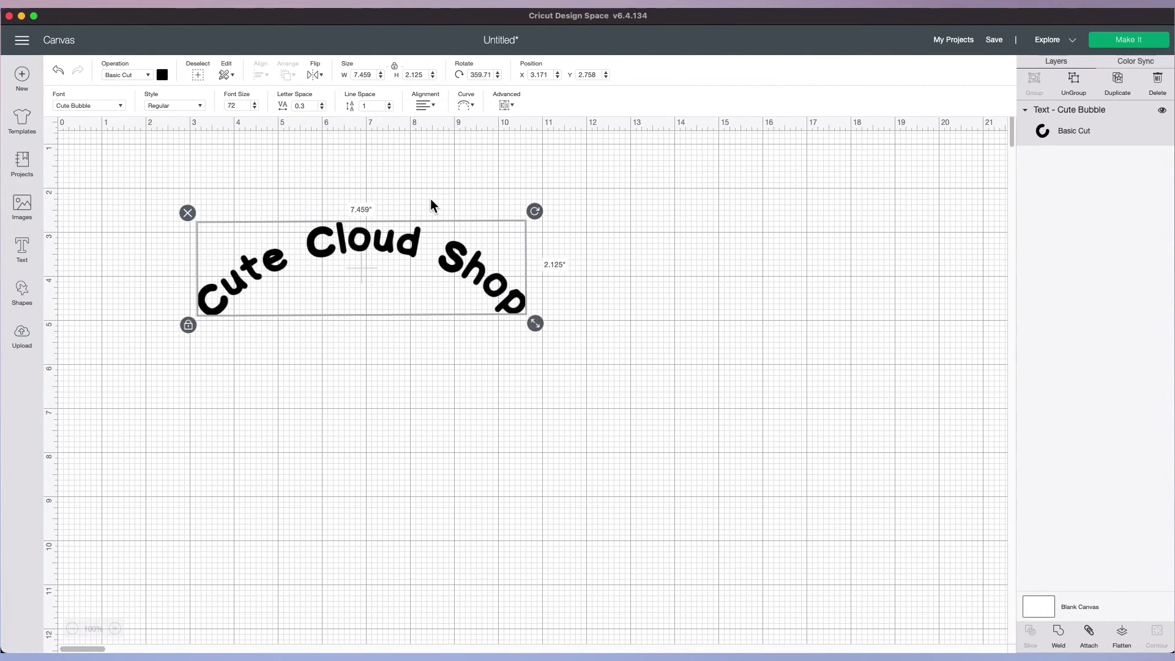
{"action": "mouse_move", "coordinate": [294, 164]}
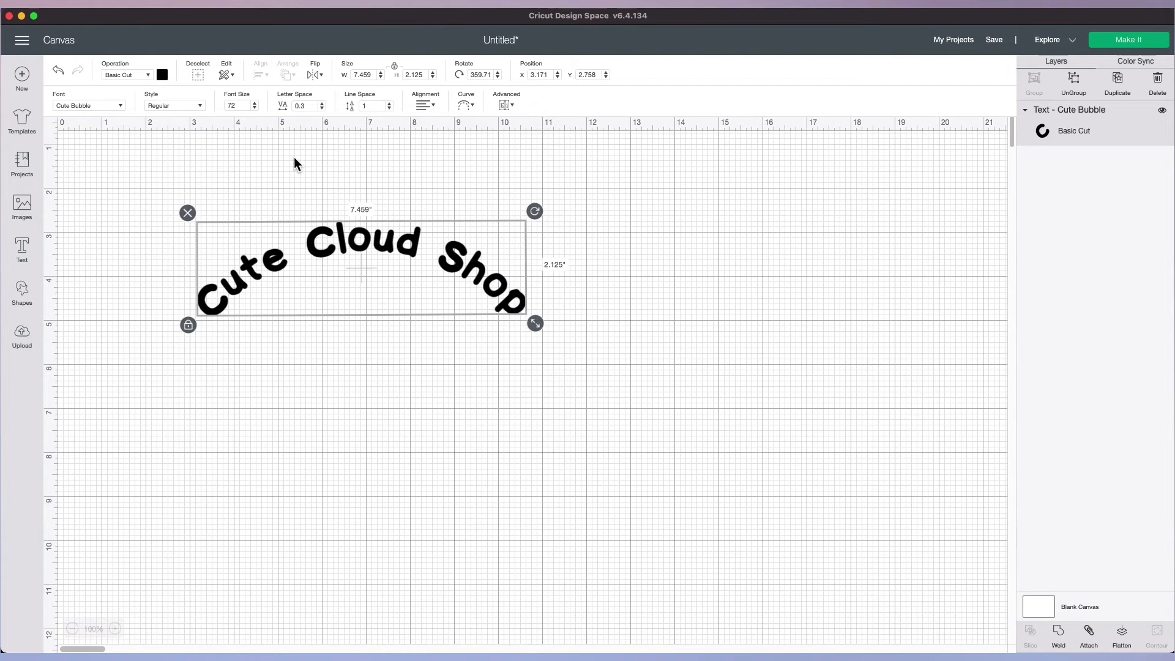
{"action": "mouse_move", "coordinate": [517, 123]}
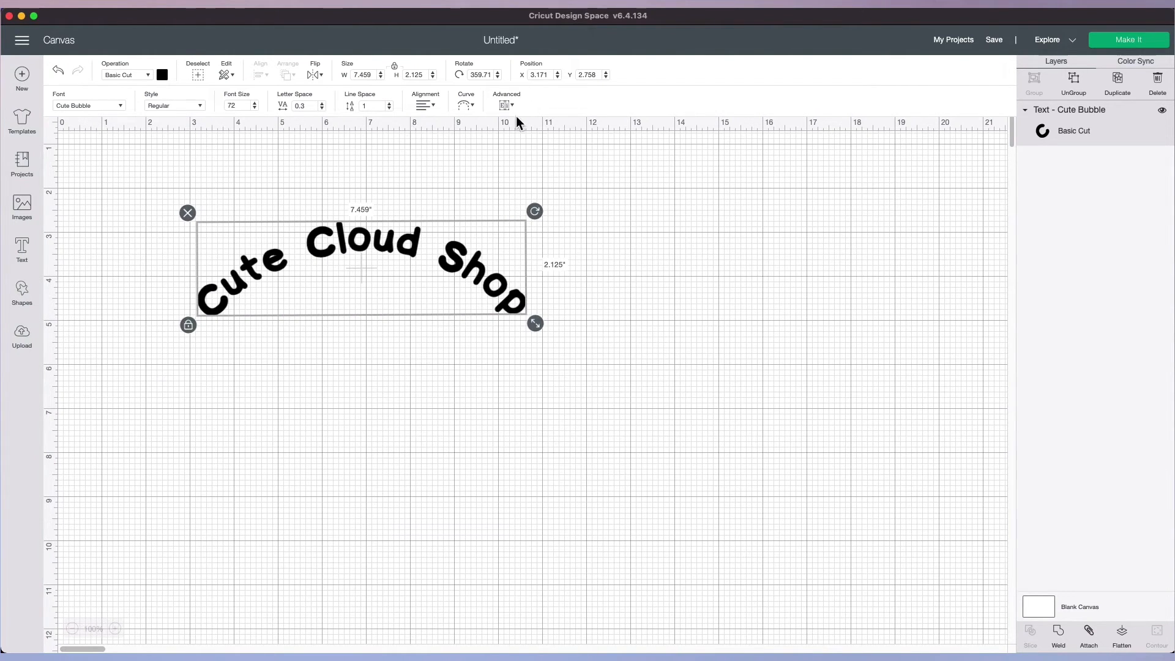